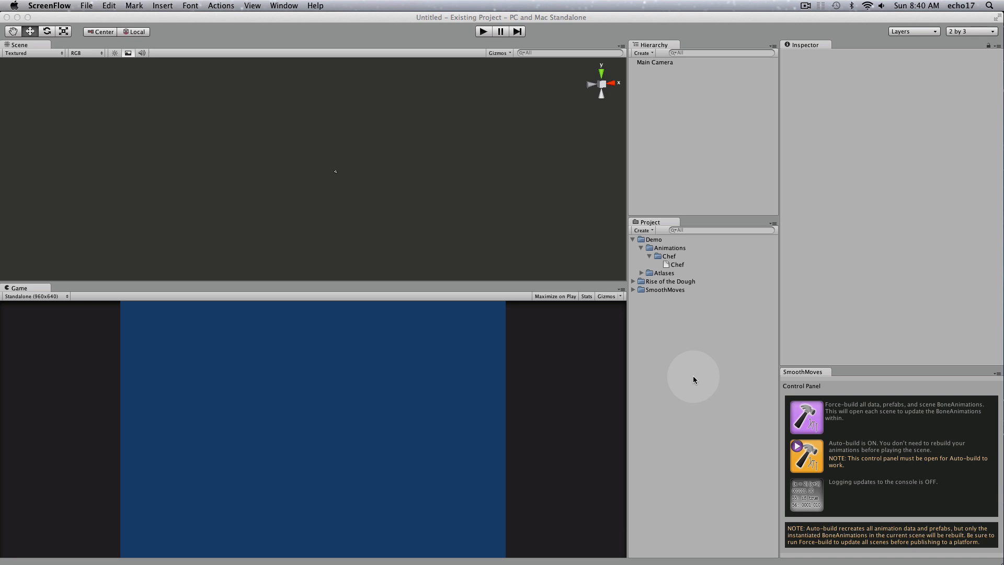
{"action": "mouse_move", "coordinate": [694, 159]}
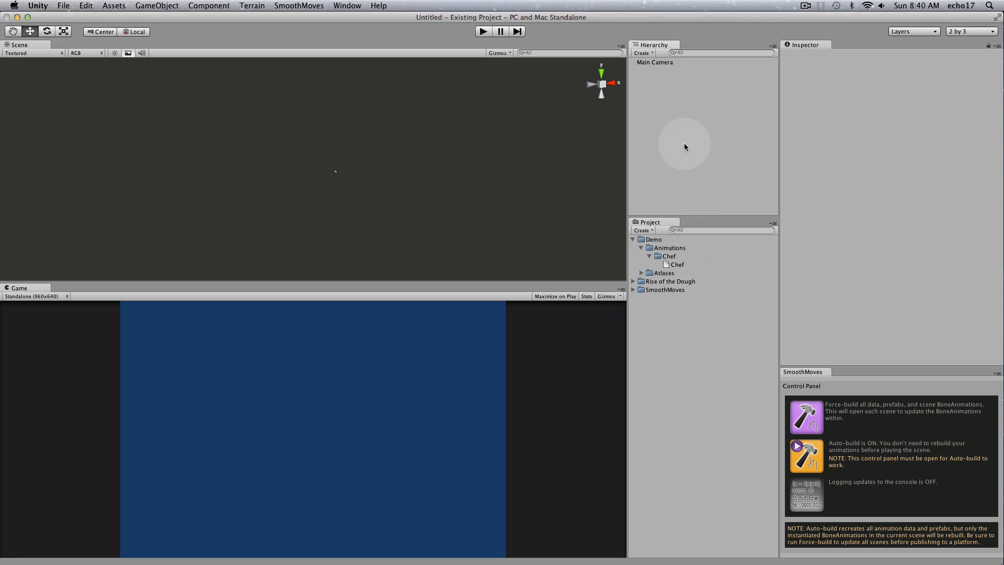
{"action": "mouse_move", "coordinate": [679, 138]}
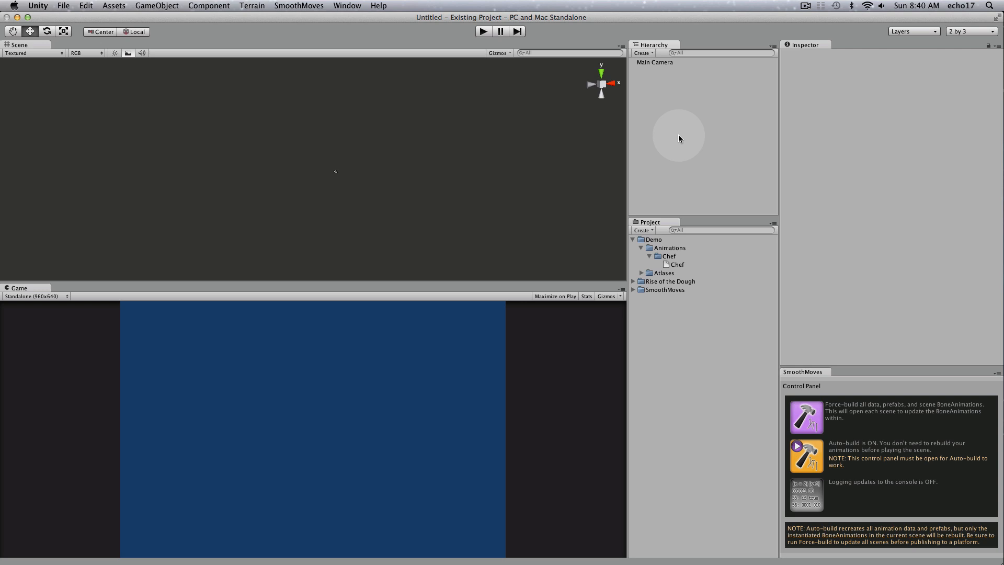
{"action": "mouse_move", "coordinate": [668, 95]}
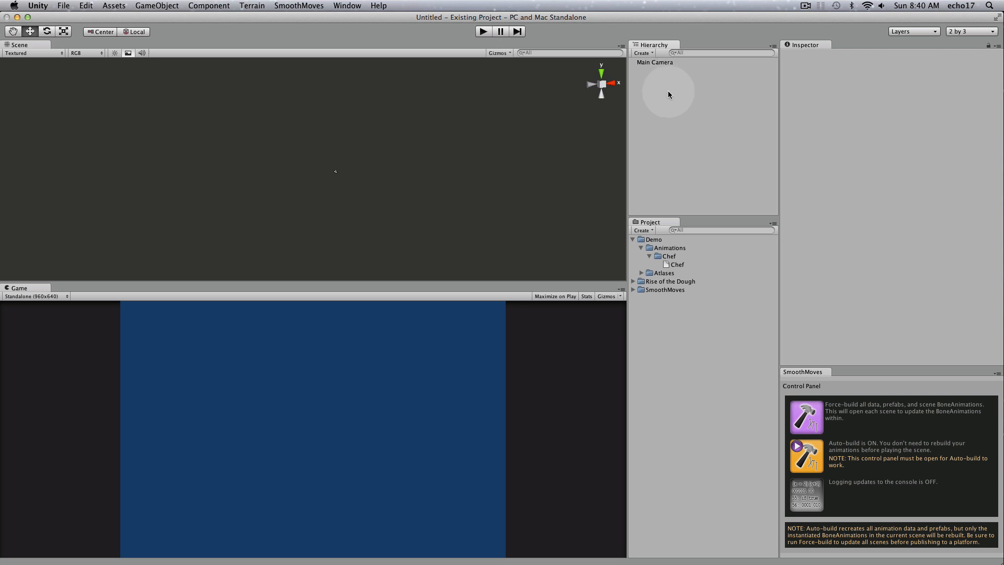
- Add a Bone Animation object from Create > SmoothMoves and review the SmoothMoves > Create GameObject alternative
{"action": "left_click", "coordinate": [642, 53]}
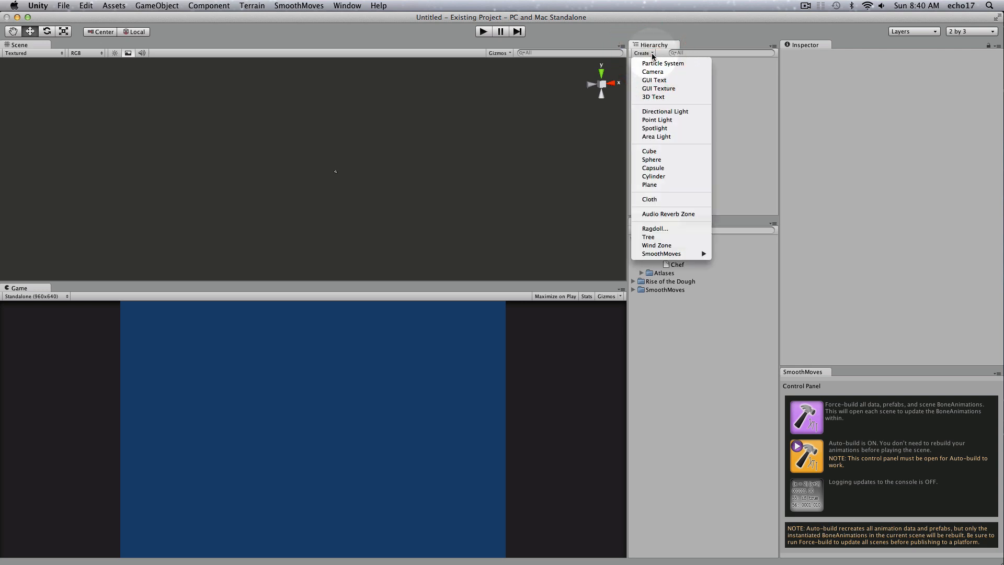
{"action": "mouse_move", "coordinate": [661, 253]}
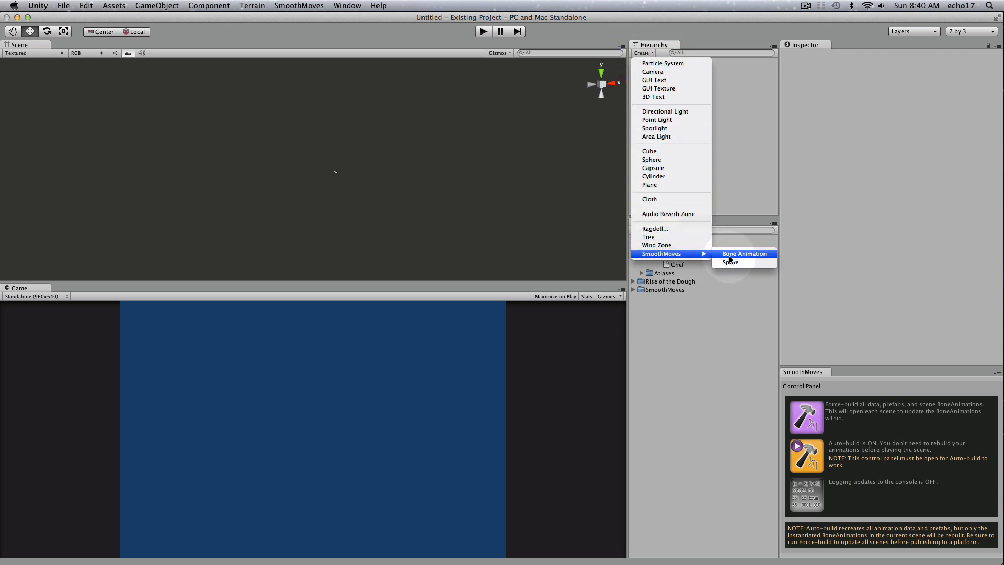
{"action": "left_click", "coordinate": [743, 253]}
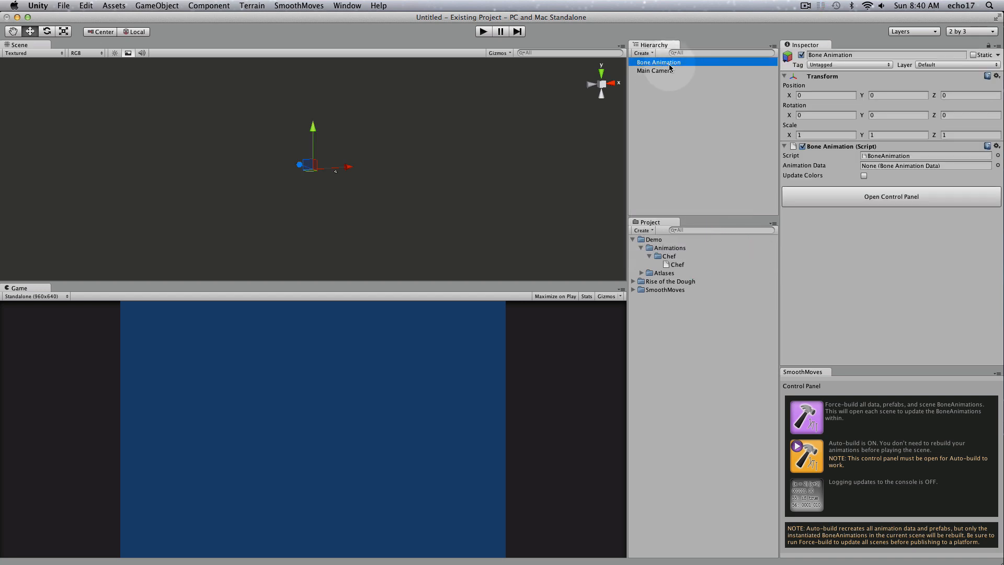
{"action": "mouse_move", "coordinate": [834, 165]}
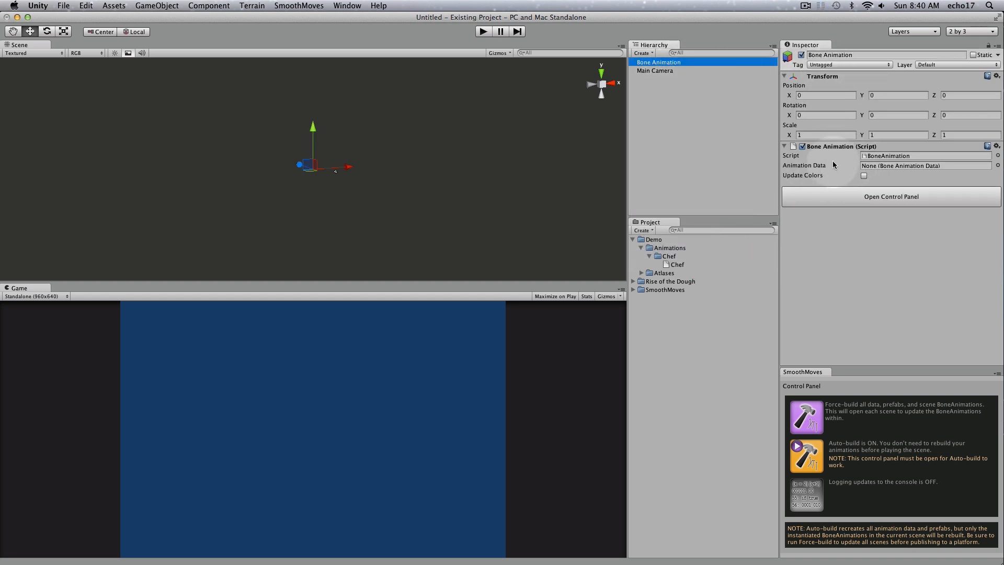
{"action": "mouse_move", "coordinate": [655, 127]}
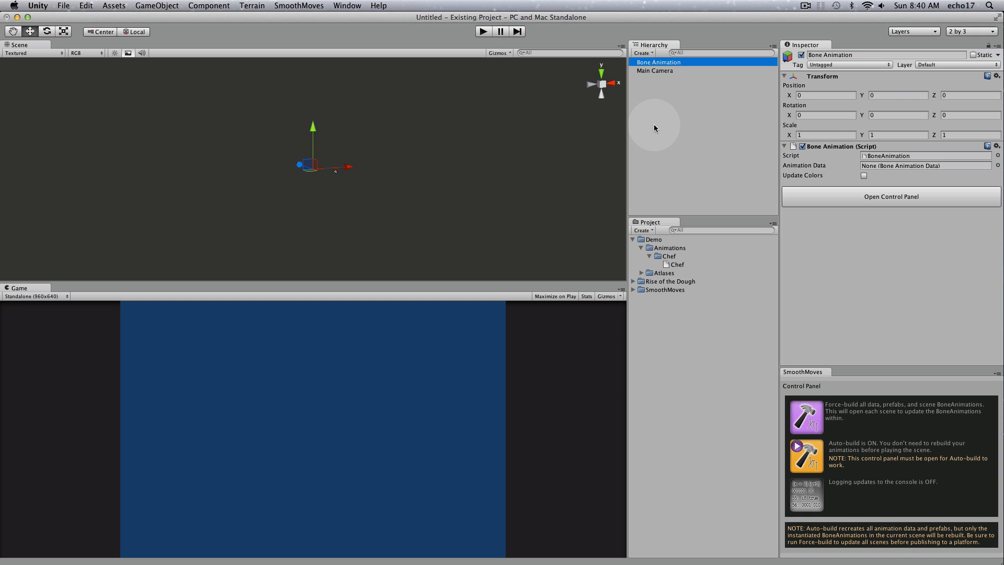
{"action": "left_click", "coordinate": [298, 5]}
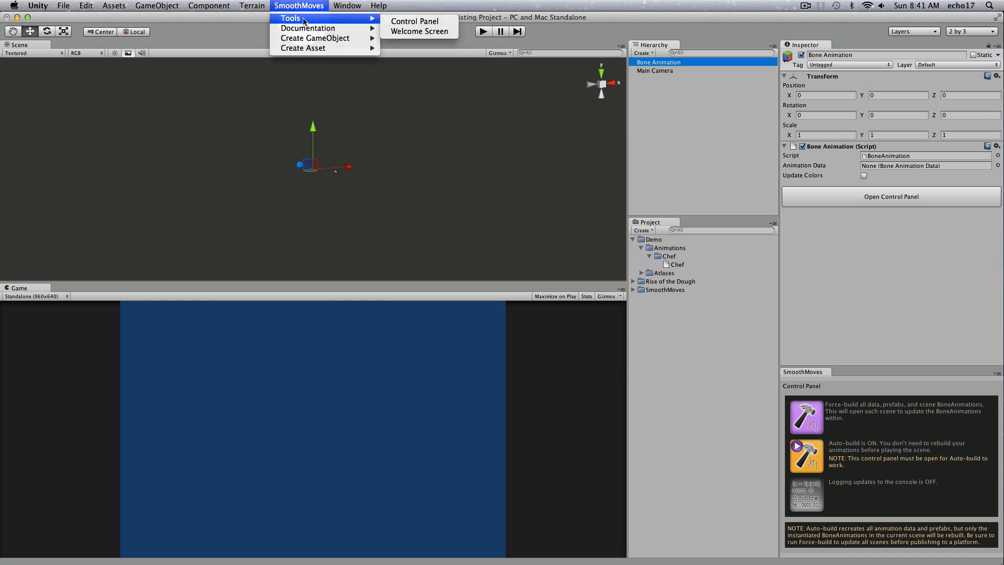
{"action": "mouse_move", "coordinate": [315, 37]}
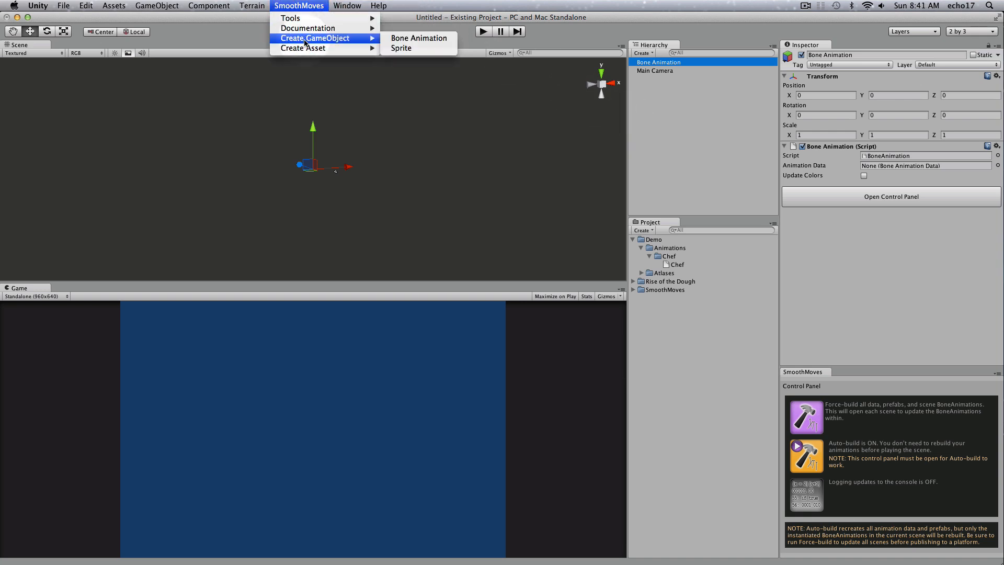
{"action": "mouse_move", "coordinate": [418, 38]}
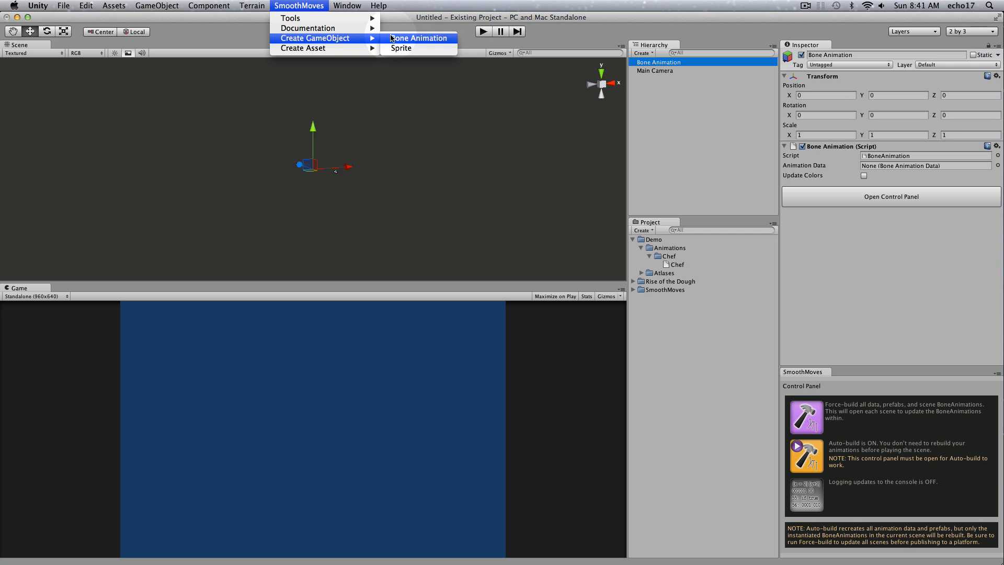
{"action": "left_click", "coordinate": [642, 52]}
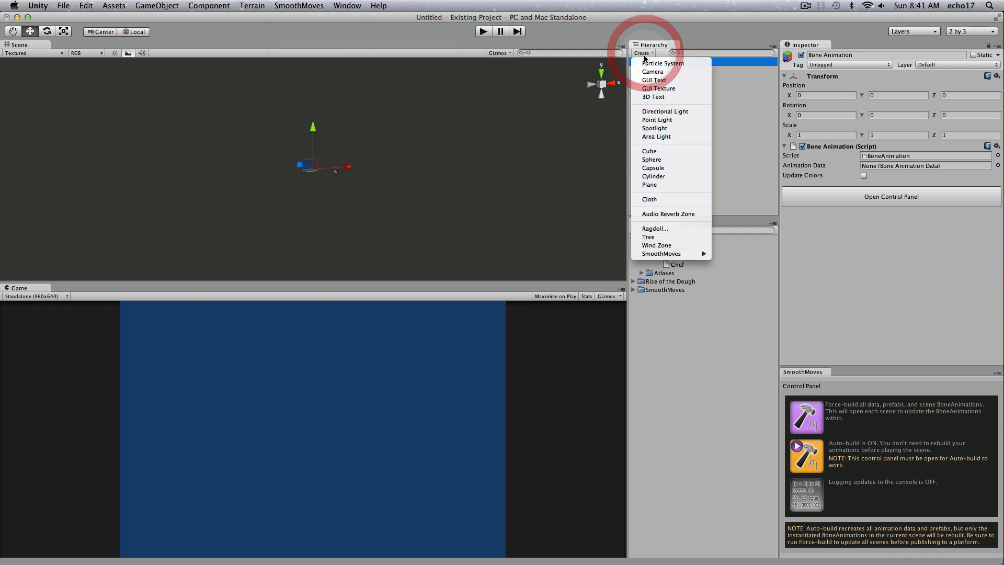
{"action": "left_click", "coordinate": [715, 118]}
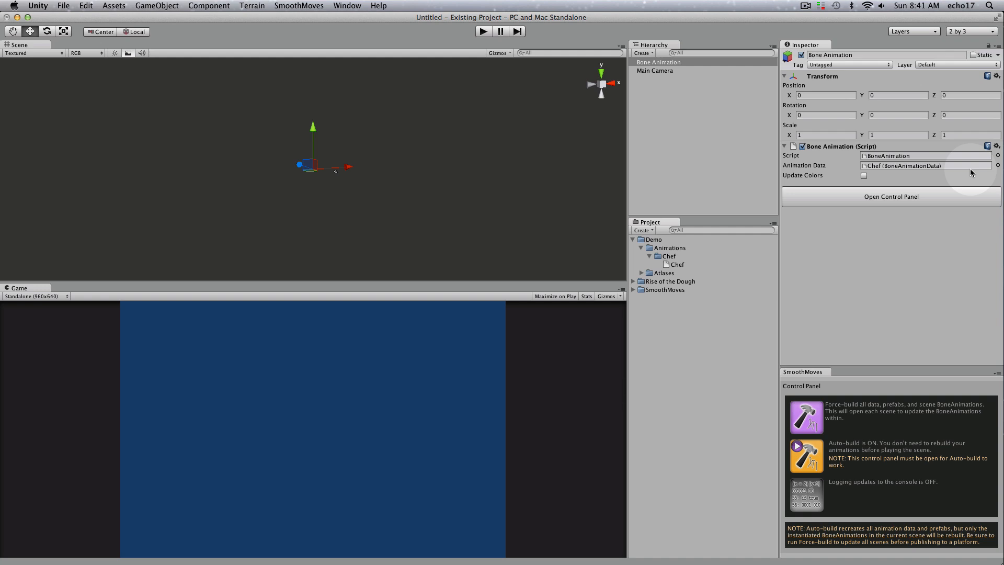
- Assign the Chef asset to the Bone Animation script's Animation Data field
{"action": "left_click", "coordinate": [997, 165]}
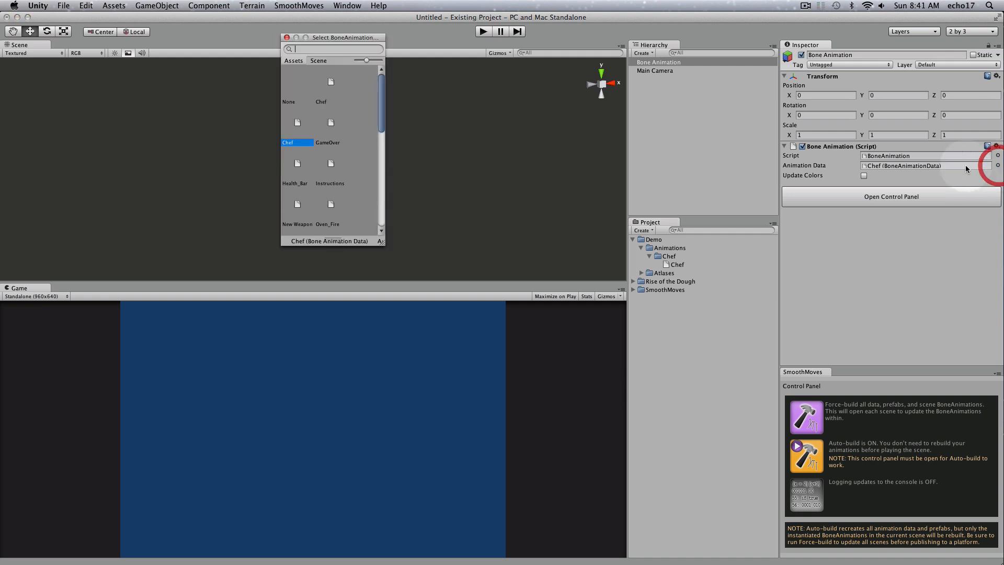
{"action": "scroll", "scroll_direction": "down", "scroll_amount": 3}
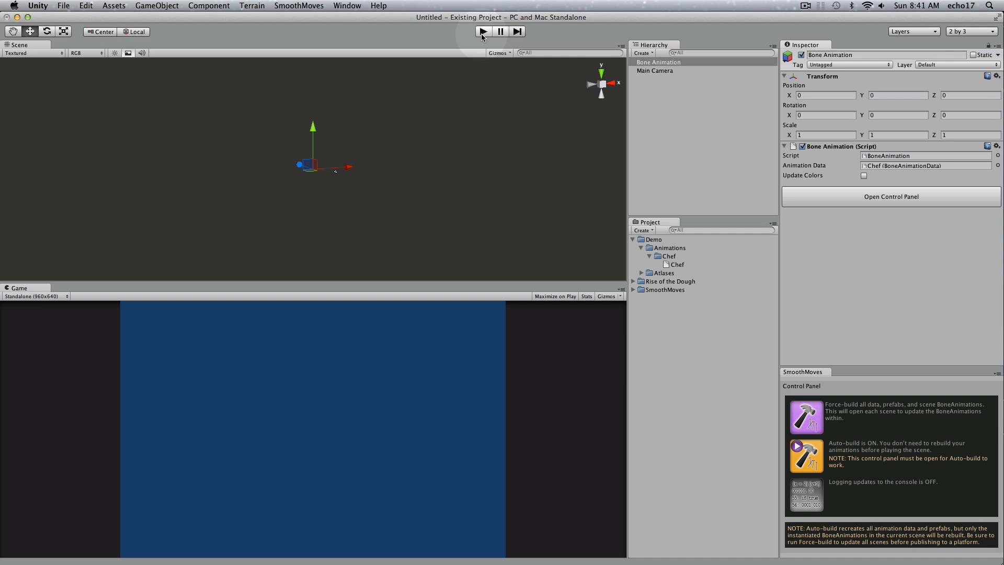
- Play the scene and save it as Test in Assets so the Chef character builds
{"action": "left_click", "coordinate": [483, 30]}
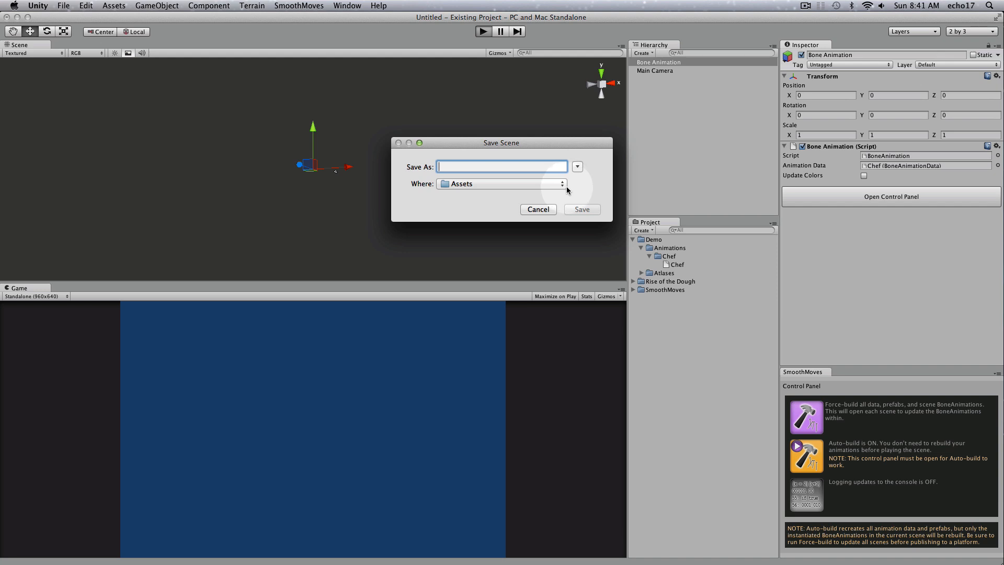
{"action": "type", "text": "Test"}
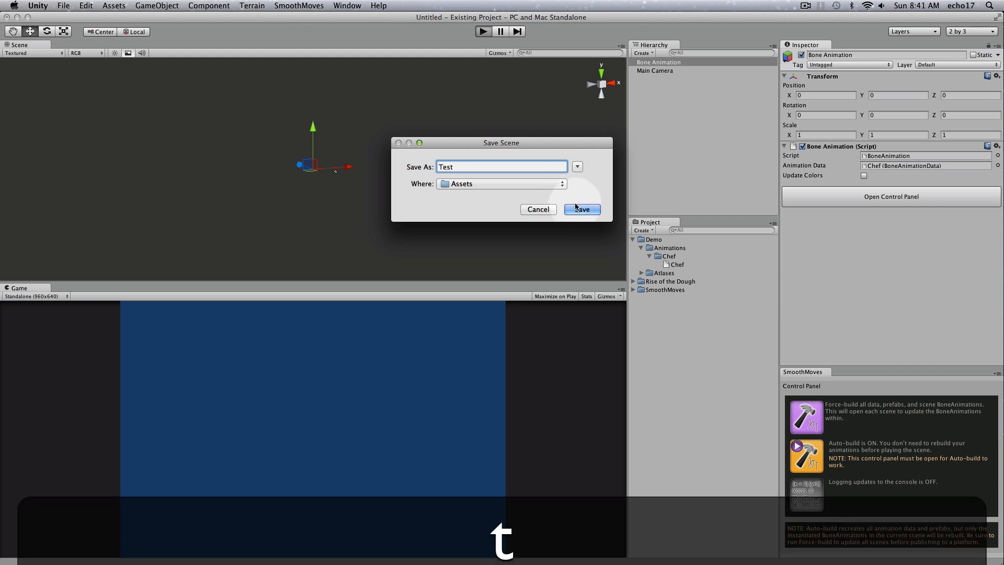
{"action": "left_click", "coordinate": [580, 209]}
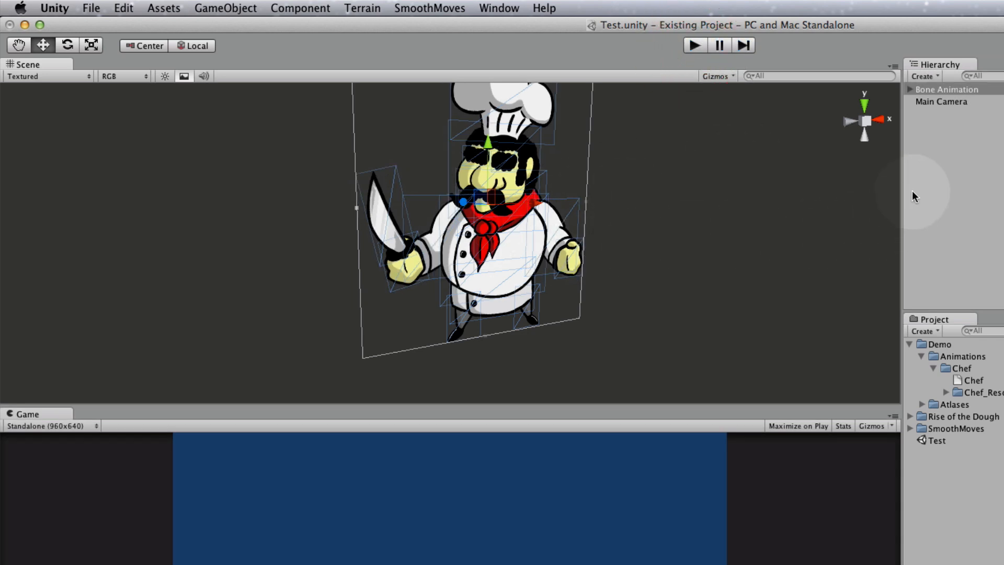
{"action": "mouse_move", "coordinate": [928, 196]}
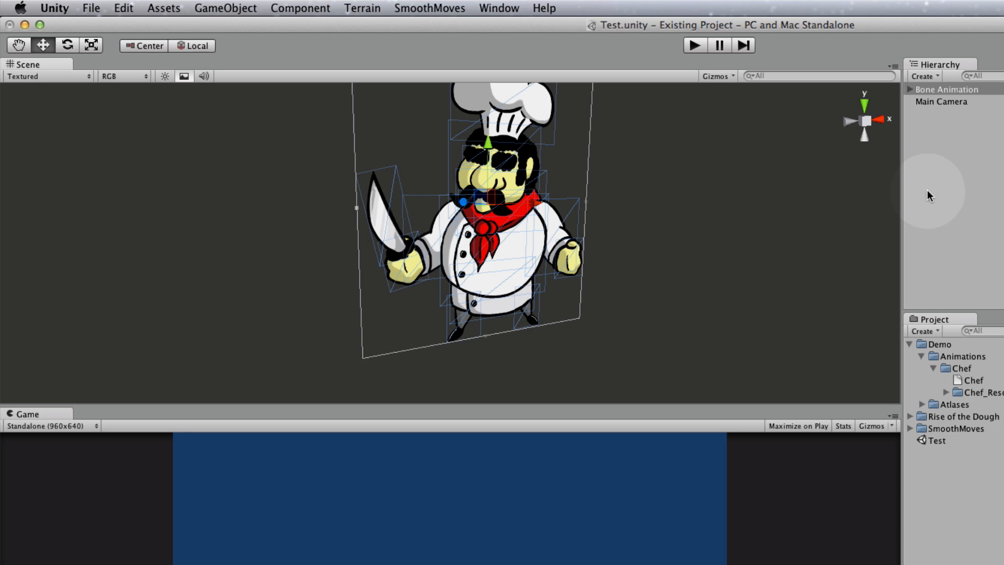
- Reposition the Main Camera to frame the Chef, then bring up the Chef data's control panel
{"action": "left_click", "coordinate": [678, 264]}
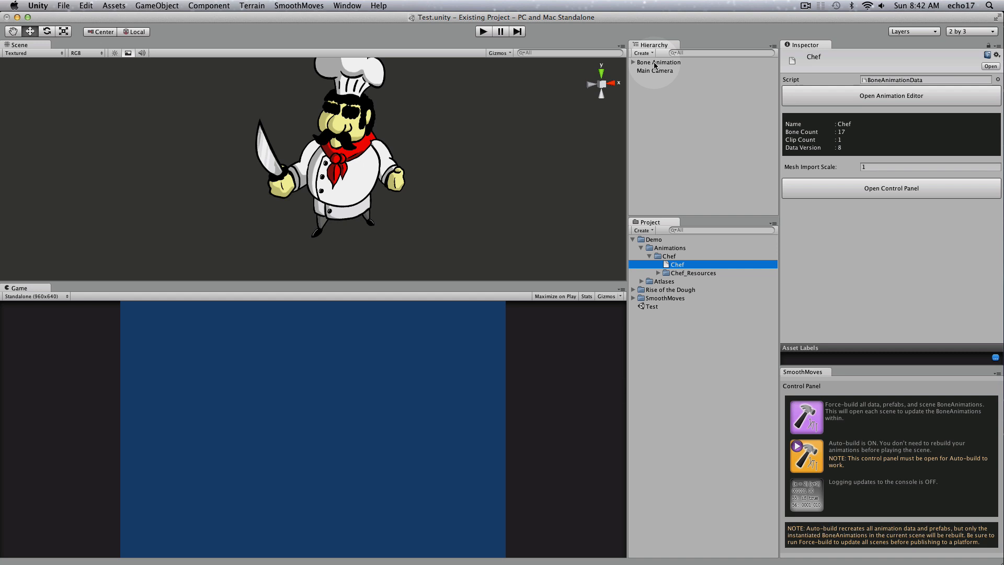
{"action": "left_click", "coordinate": [654, 70]}
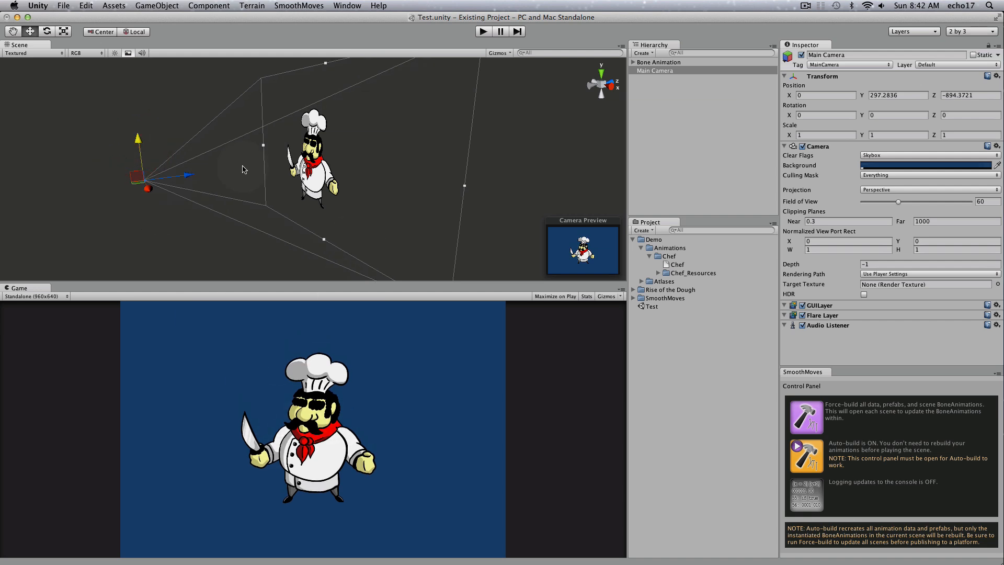
{"action": "left_click", "coordinate": [676, 264]}
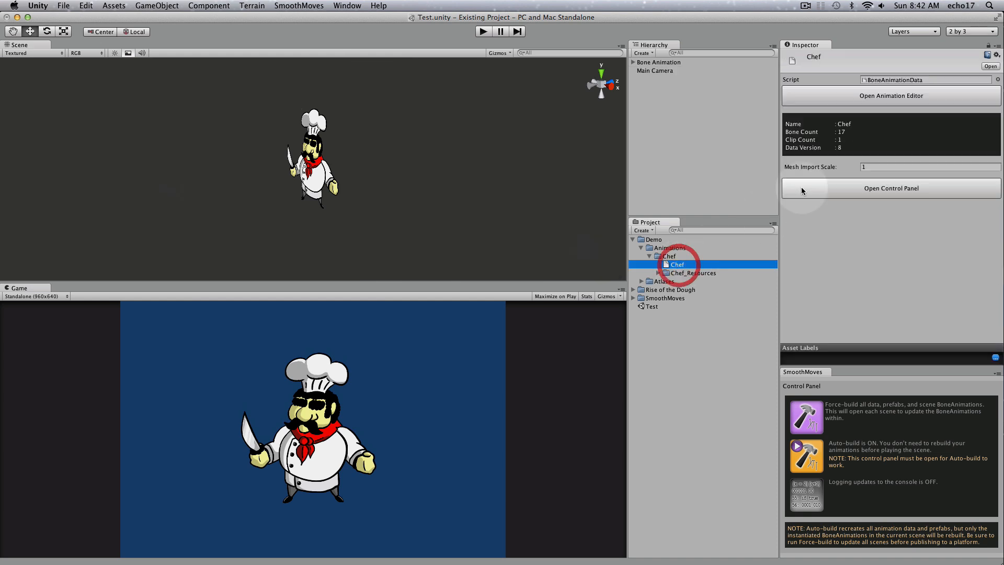
{"action": "left_click", "coordinate": [658, 62]}
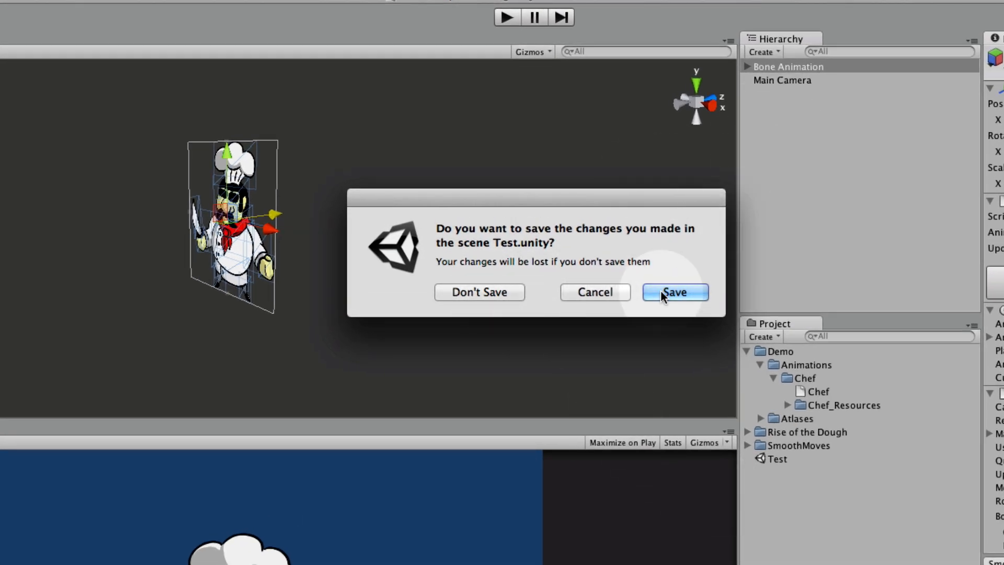
- Save the Test scene changes and confirm the completed SmoothMoves force-build report
{"action": "left_click", "coordinate": [673, 292]}
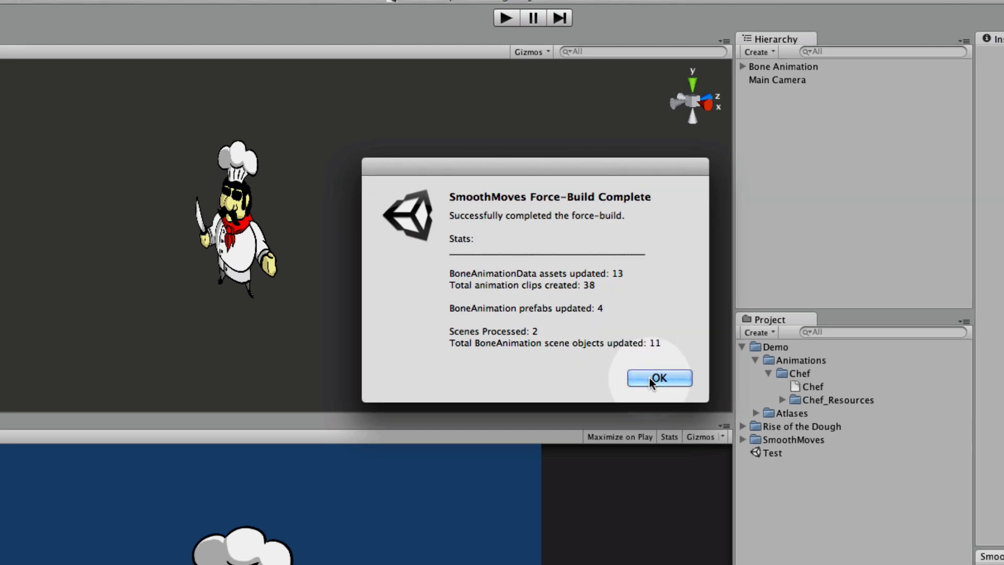
{"action": "left_click", "coordinate": [659, 378]}
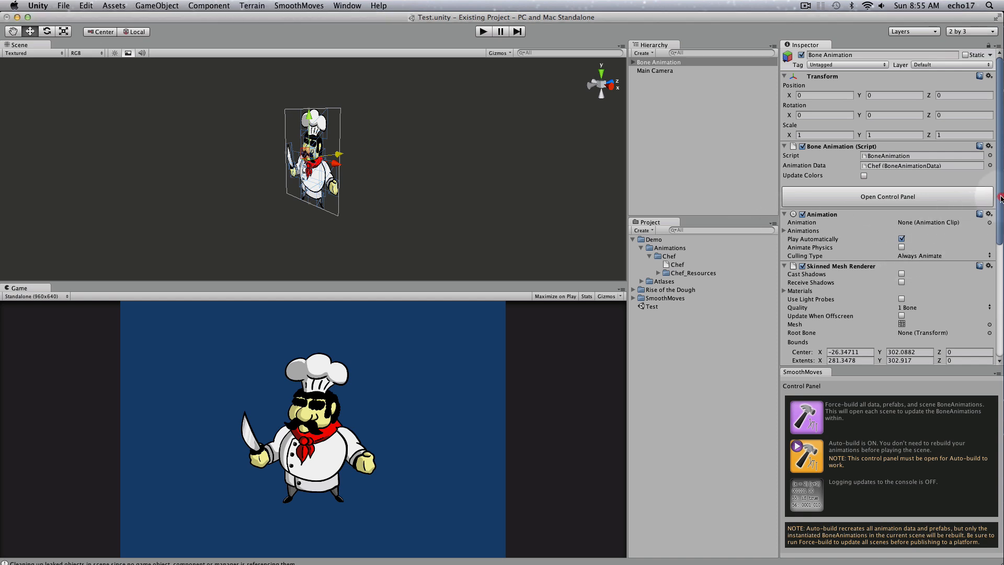
{"action": "scroll", "scroll_direction": "down", "scroll_amount": 3}
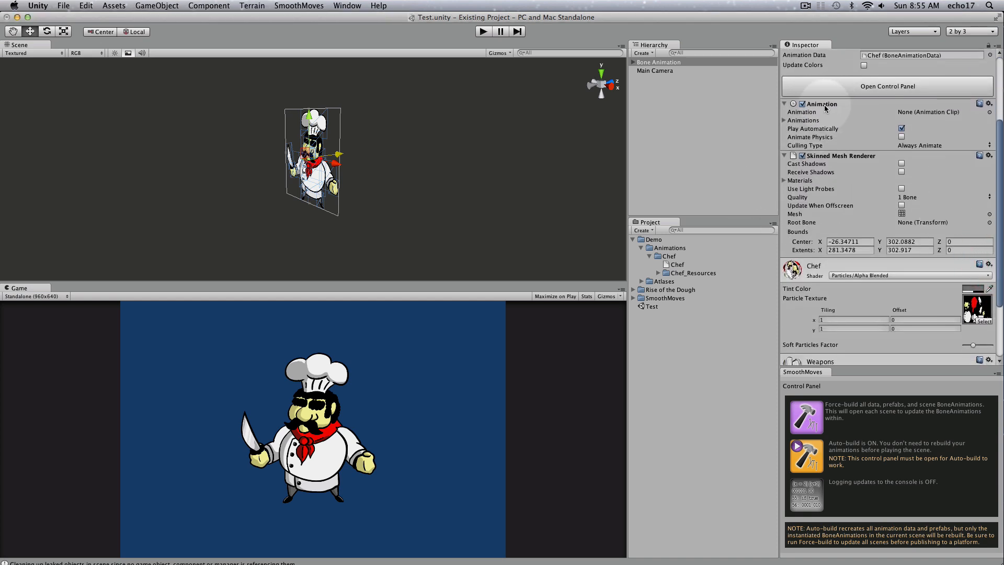
{"action": "left_click", "coordinate": [785, 120]}
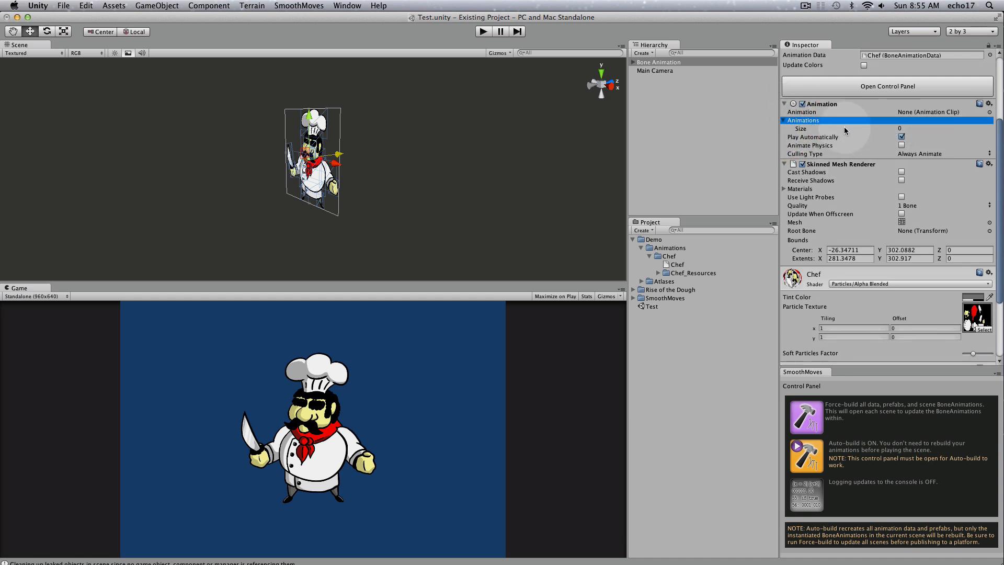
{"action": "mouse_move", "coordinate": [862, 210]}
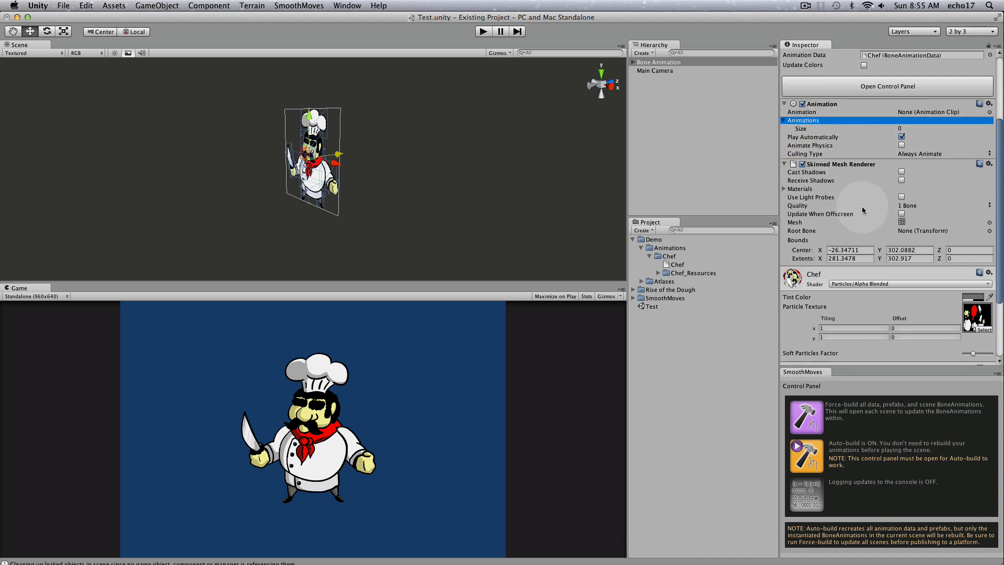
{"action": "mouse_move", "coordinate": [894, 219]}
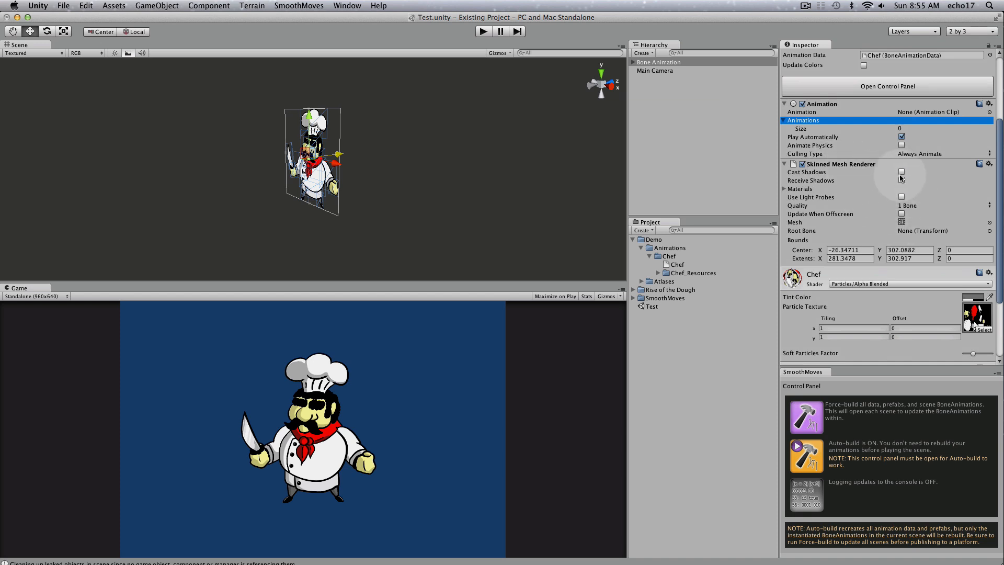
{"action": "mouse_move", "coordinate": [864, 178]}
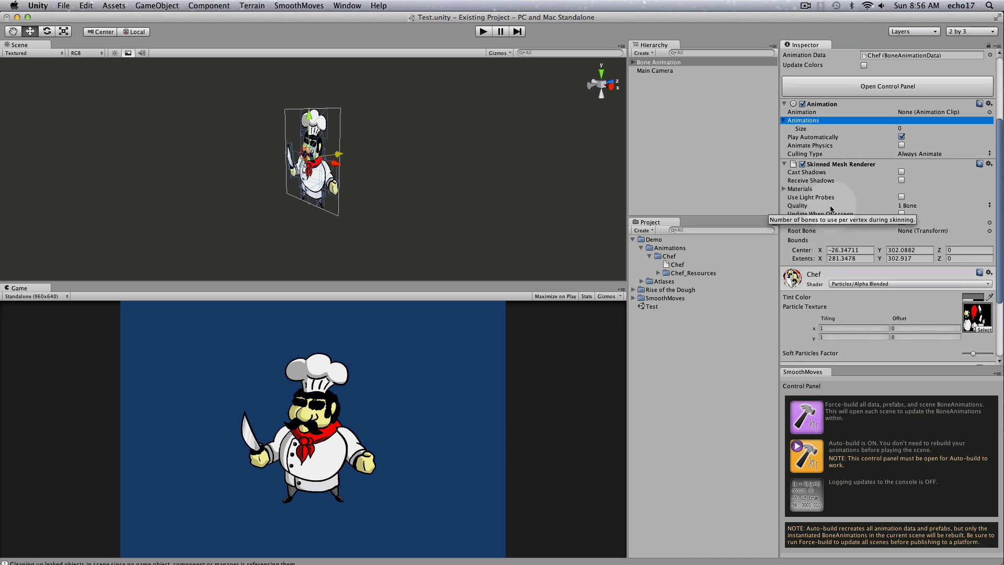
{"action": "mouse_move", "coordinate": [843, 222]}
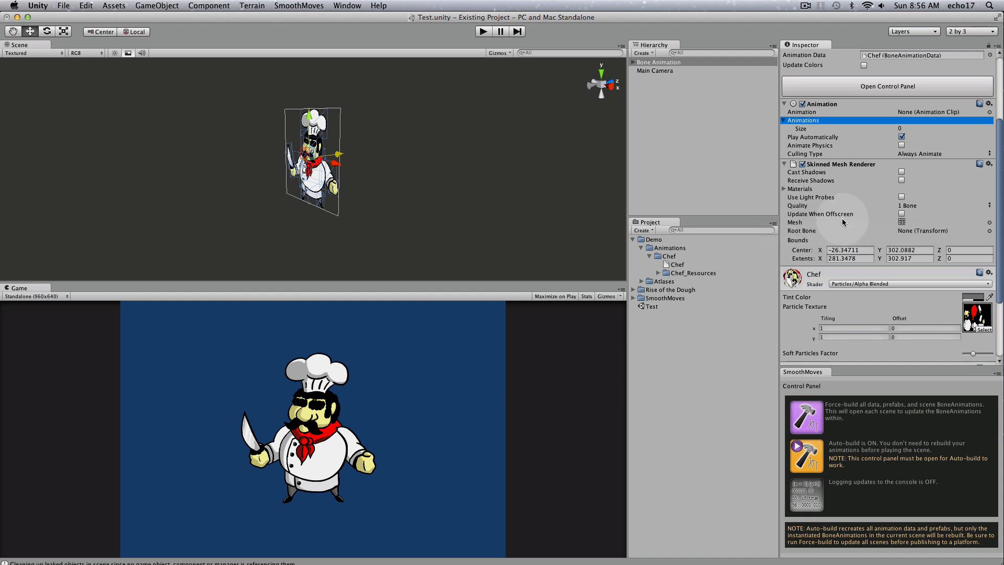
{"action": "scroll", "scroll_direction": "down", "scroll_amount": 3}
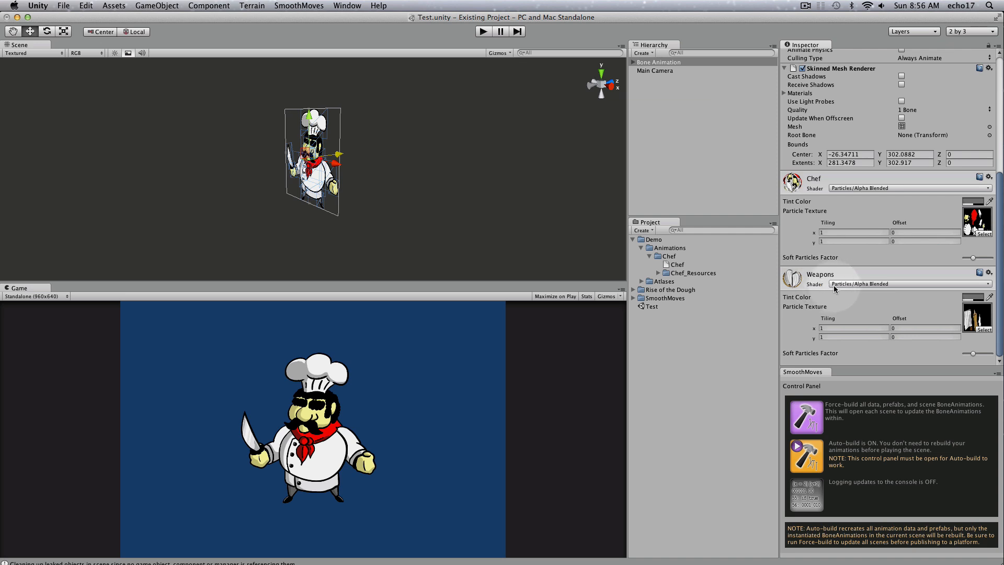
{"action": "mouse_move", "coordinate": [814, 223]}
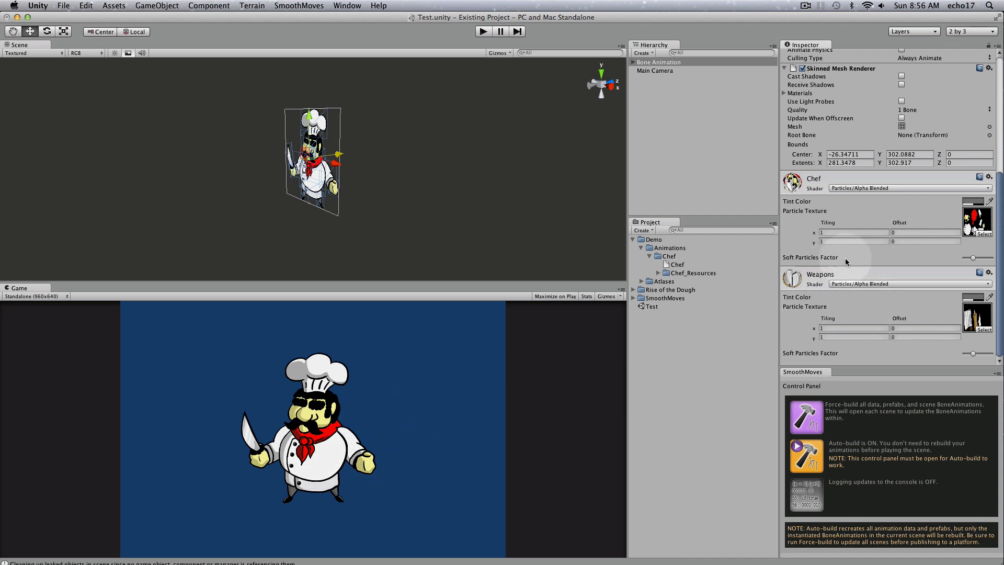
{"action": "mouse_move", "coordinate": [818, 262]}
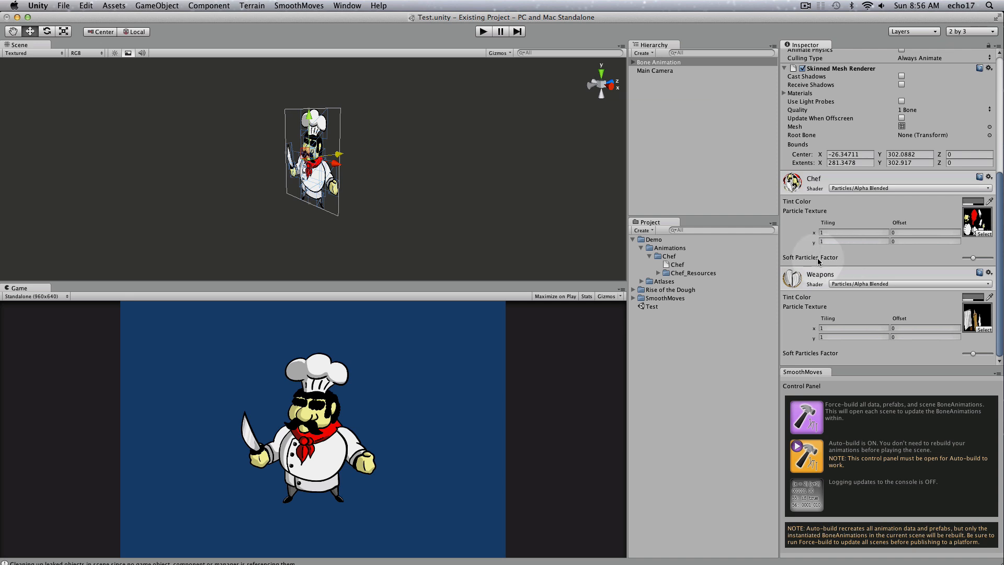
{"action": "left_click", "coordinate": [657, 62]}
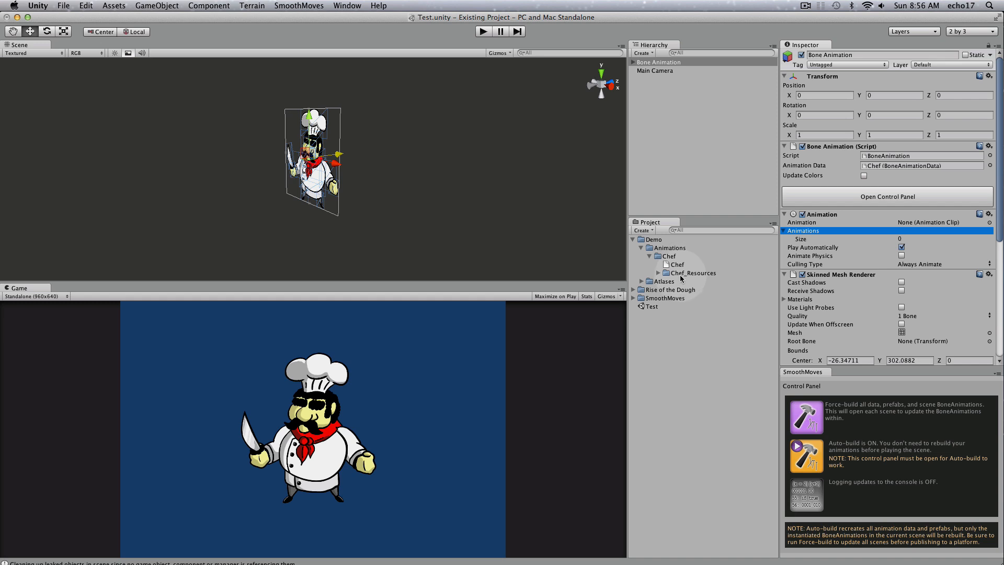
- Expand the Chef_Resources folder to reveal the generated Stand animation clip
{"action": "left_click", "coordinate": [692, 272]}
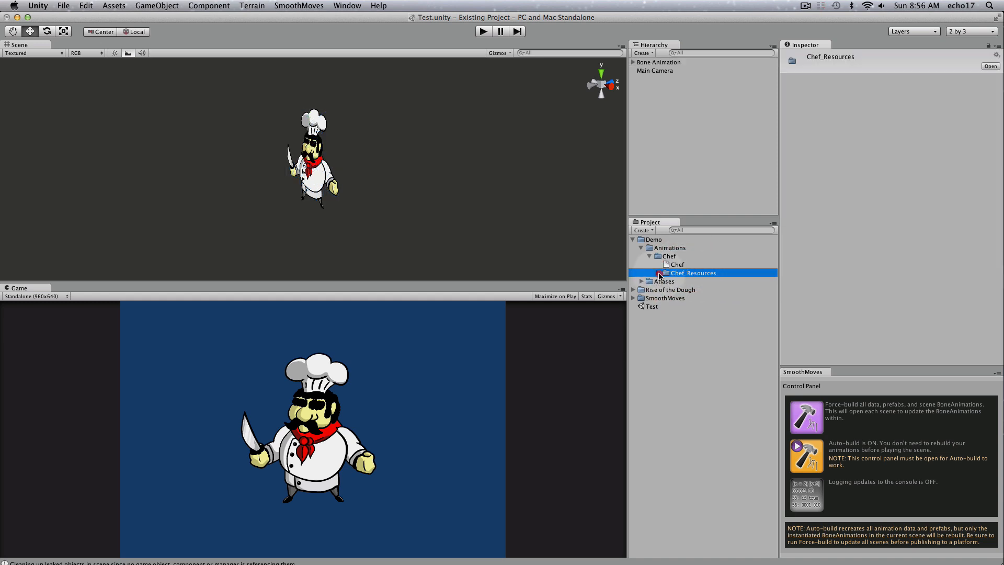
{"action": "left_click", "coordinate": [651, 272]}
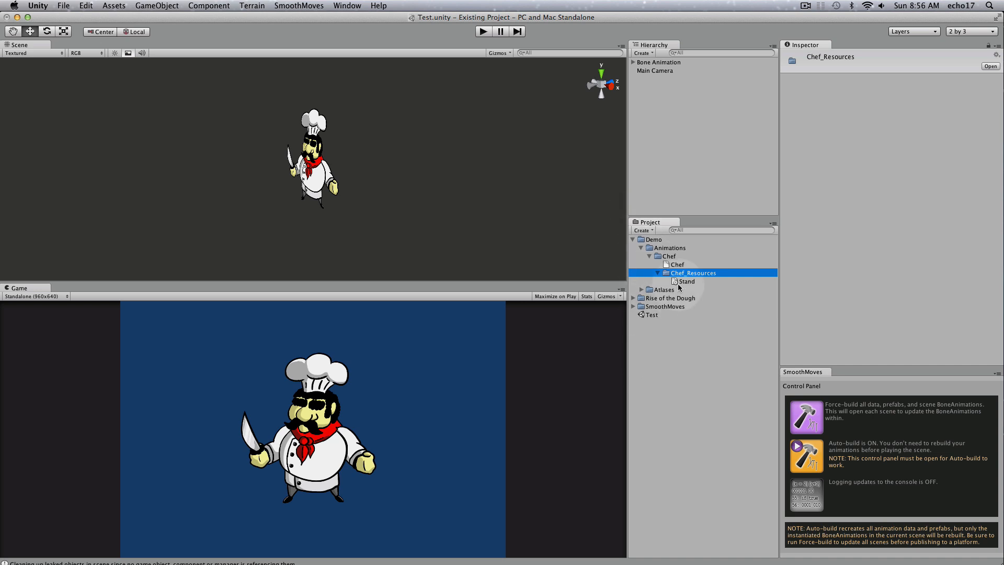
{"action": "mouse_move", "coordinate": [681, 289]}
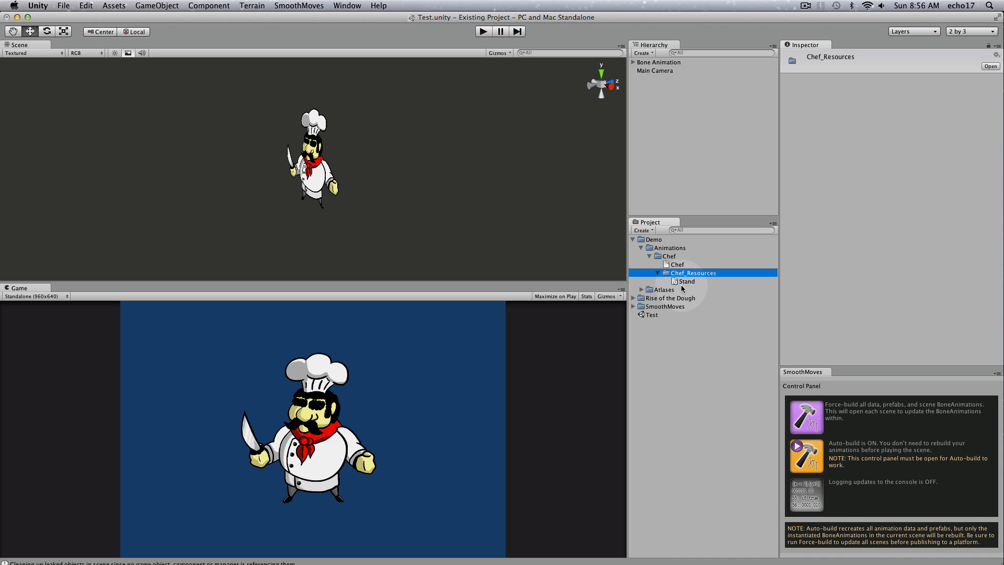
{"action": "left_click", "coordinate": [657, 62]}
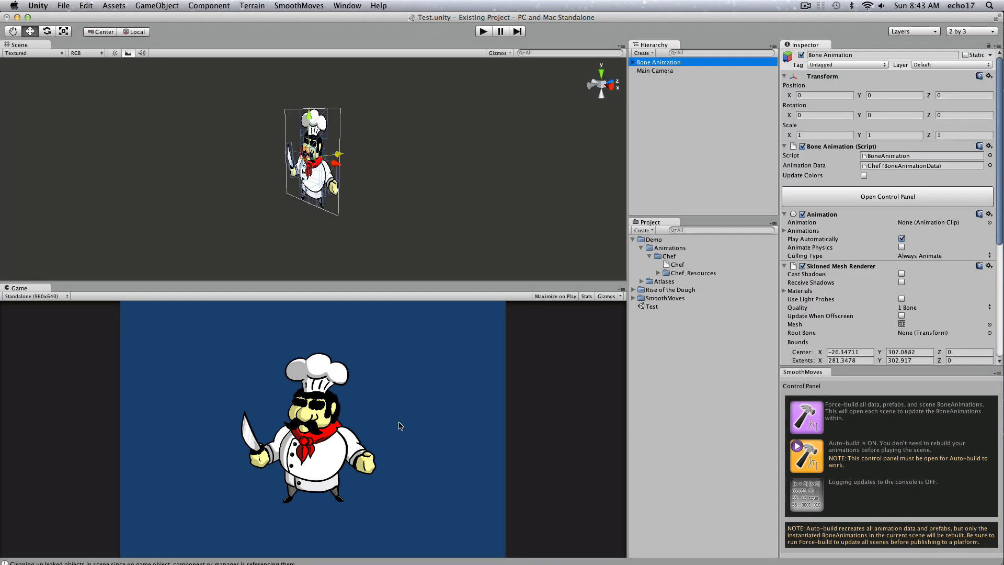